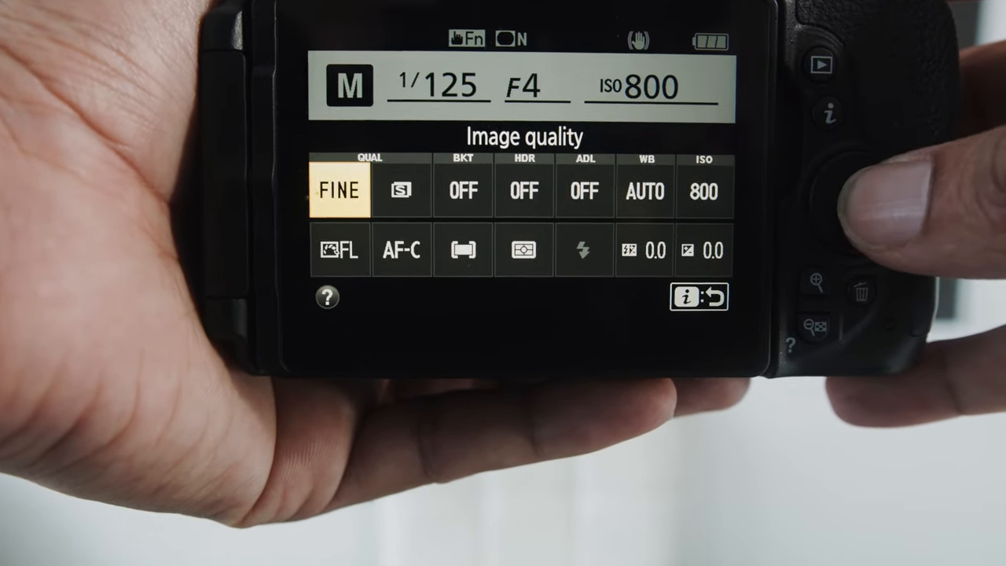
Step: Navigate Shooting menu > Movie settings > Movie quality and choose High quality
left_click(338, 191)
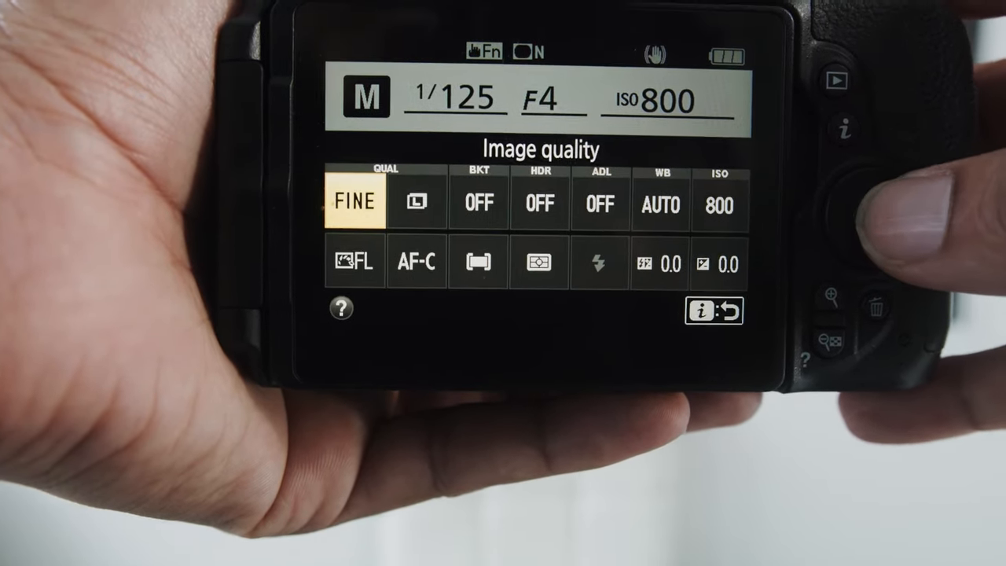
left_click(354, 198)
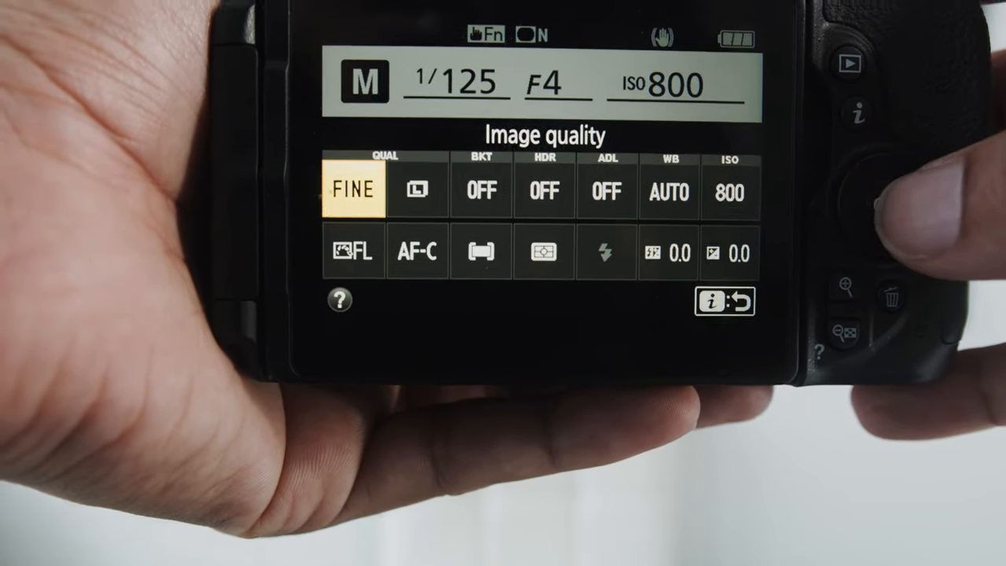
left_click(353, 187)
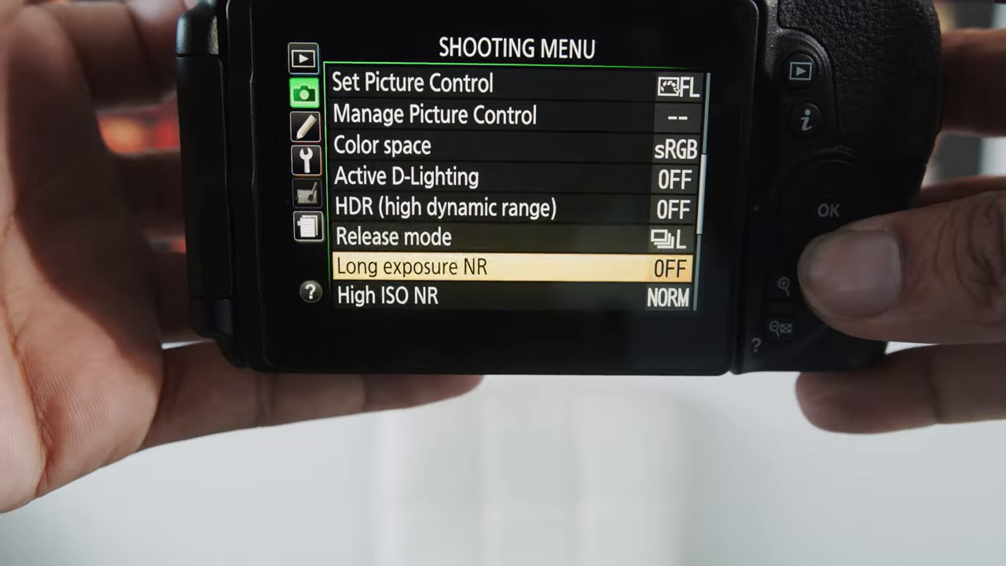
scroll("down", 3)
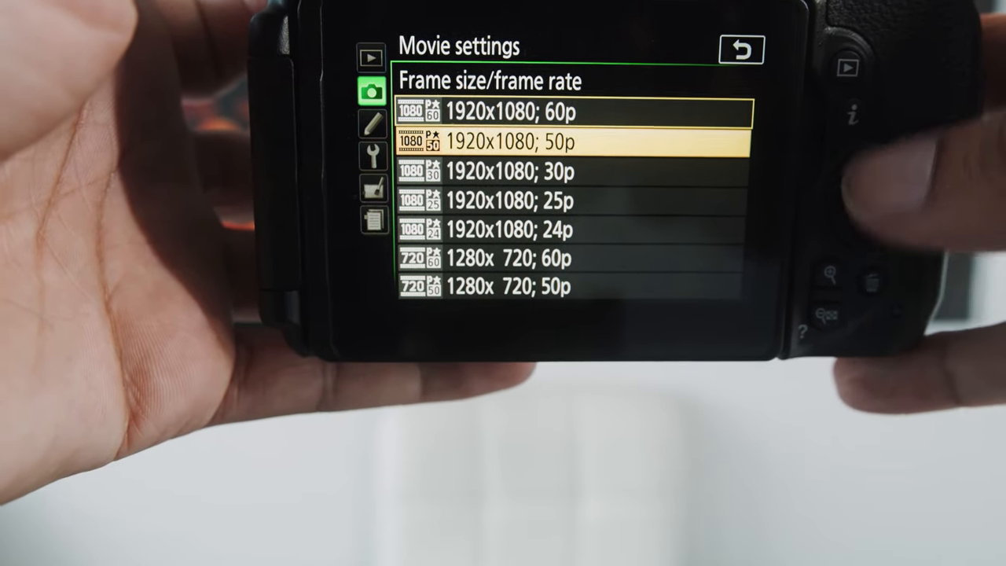
key("Down")
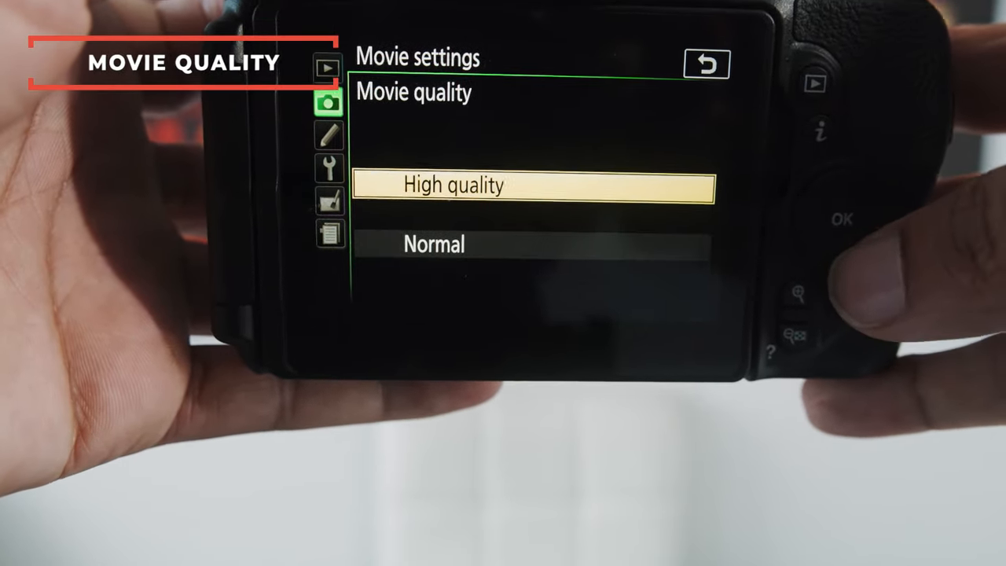
Step: Move down to Wind noise reduction and leave it OFF, movie quality reading High, microphone Auto
key("Down")
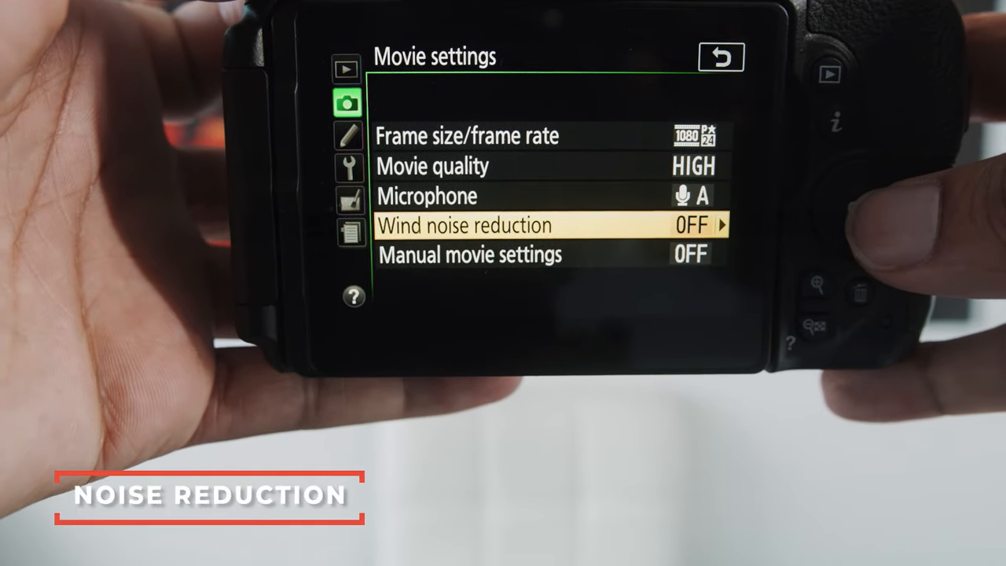
Step: Exit the menus to live view showing manual 1/125, f/4, ISO 800, Fine quality
key("Down")
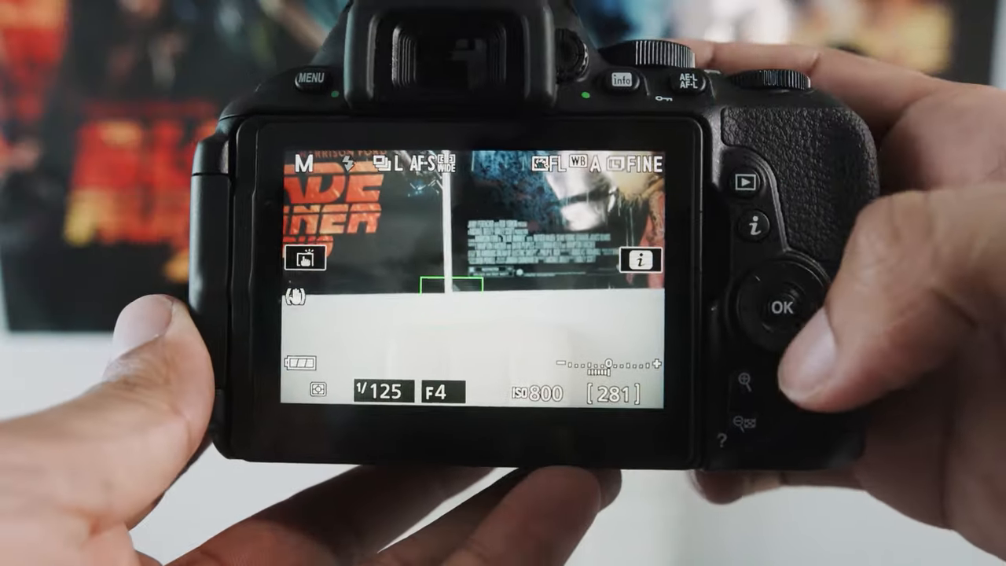
left_click(751, 226)
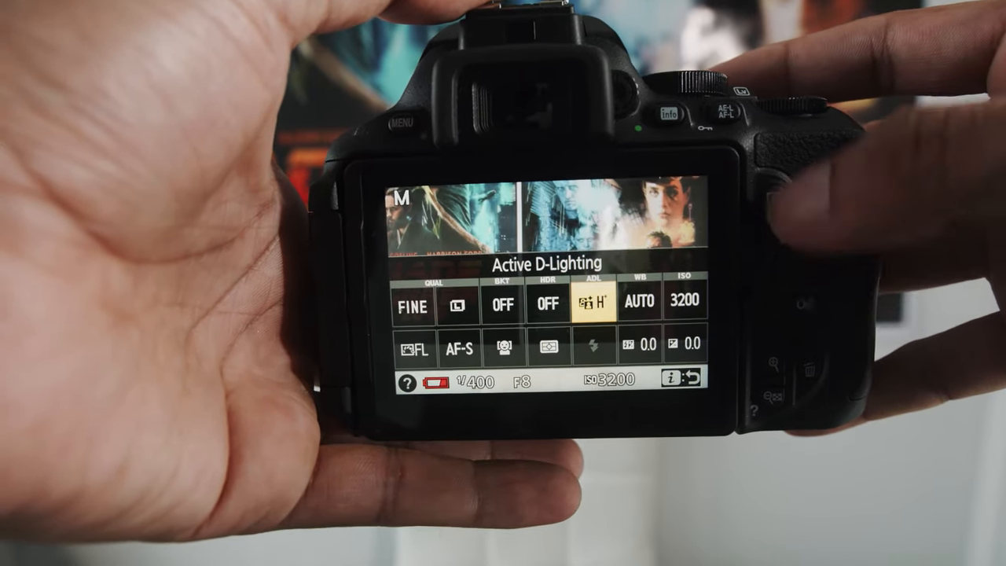
Step: Exit the quick settings overview to live view showing 1/400, f/8, ISO 3200
left_click(661, 113)
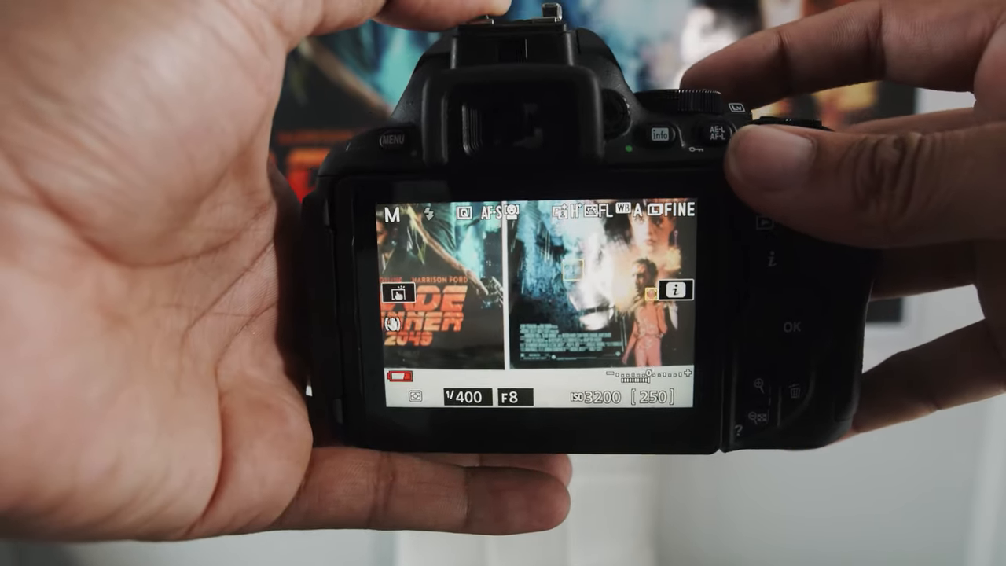